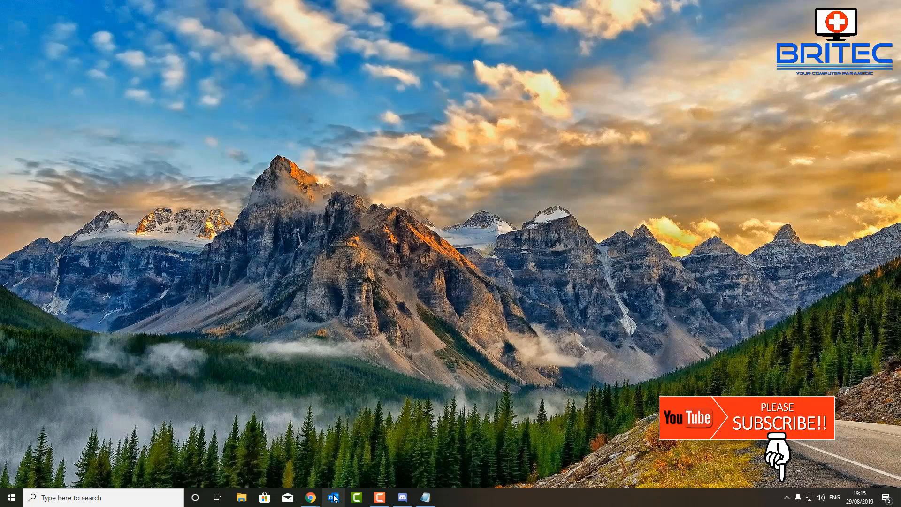
Step: Launch Outlook from the taskbar to show the Inbox
left_click(333, 498)
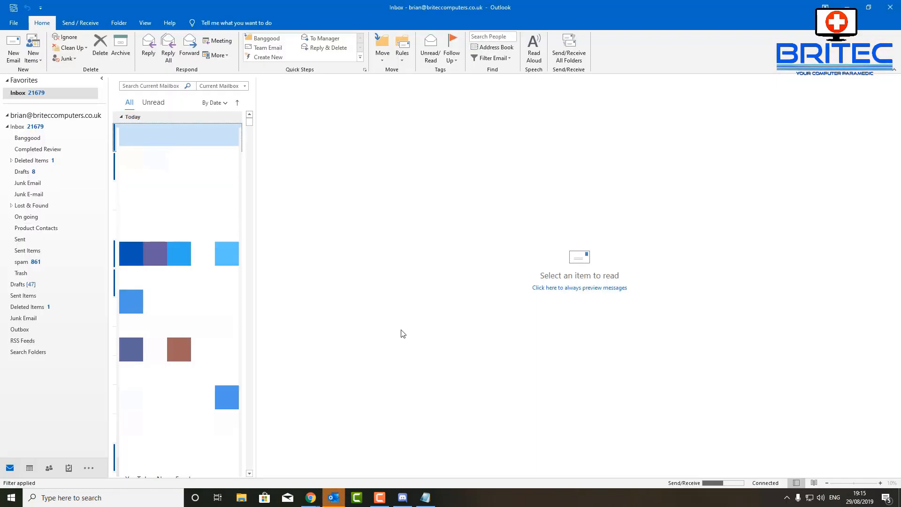
mouse_move(368, 307)
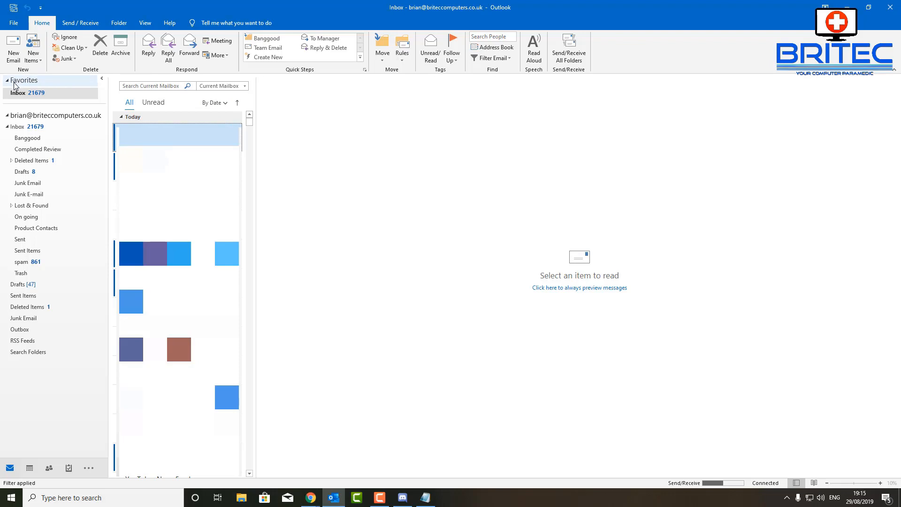
Step: Write a new email with subject 'Out of Office' and a body noting absence from 30 August to 16 September 2019
left_click(13, 48)
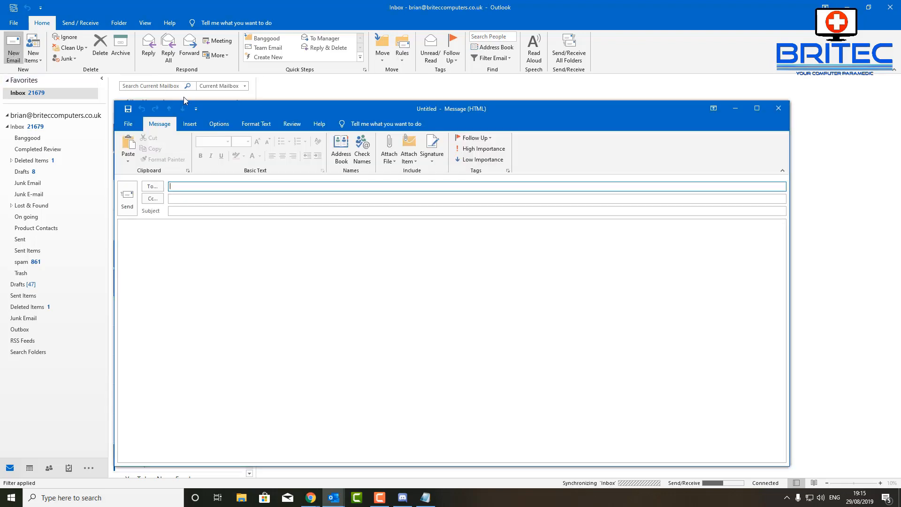
mouse_move(432, 147)
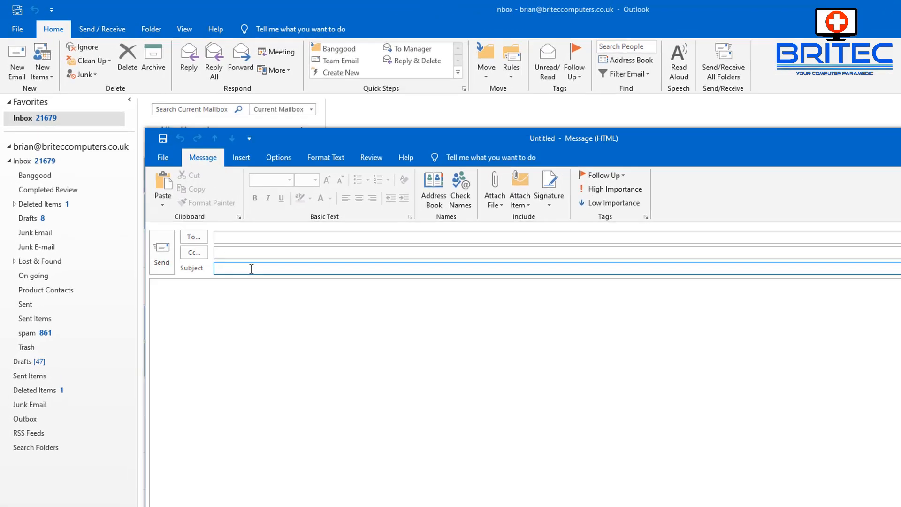
type("Out")
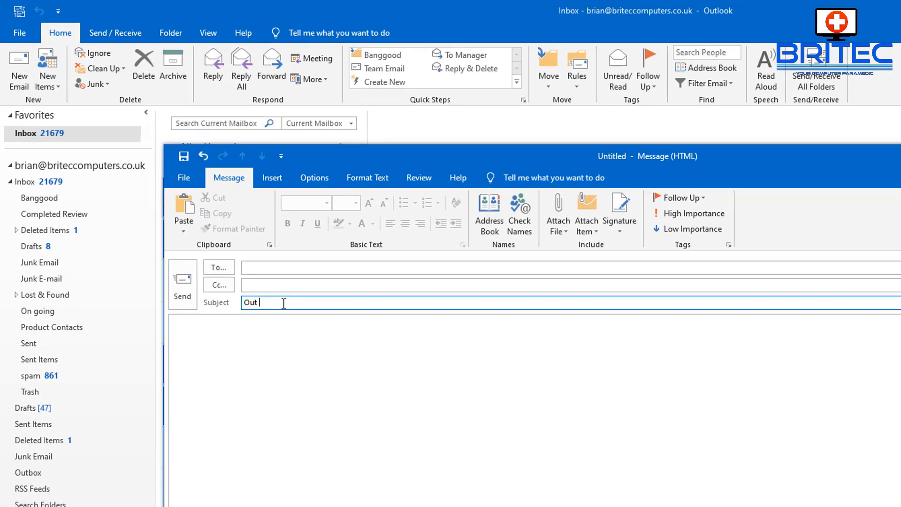
type("of Office")
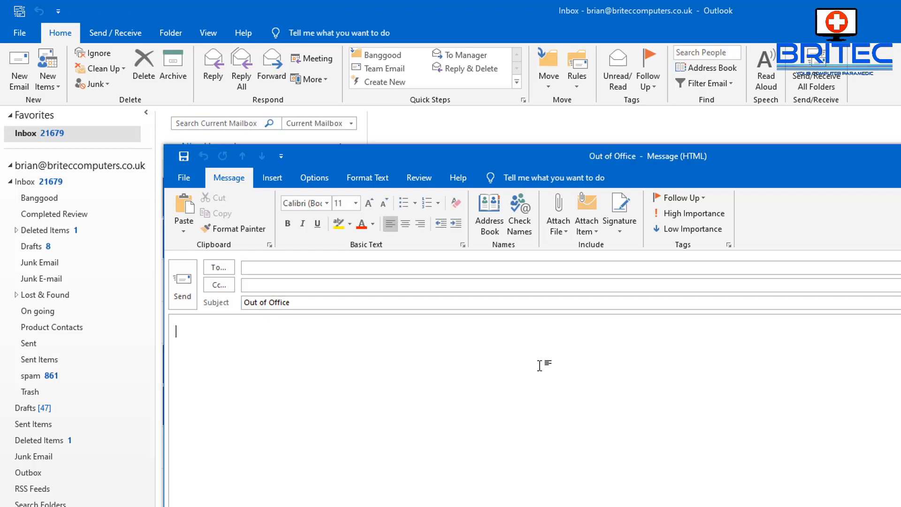
type("Hi")
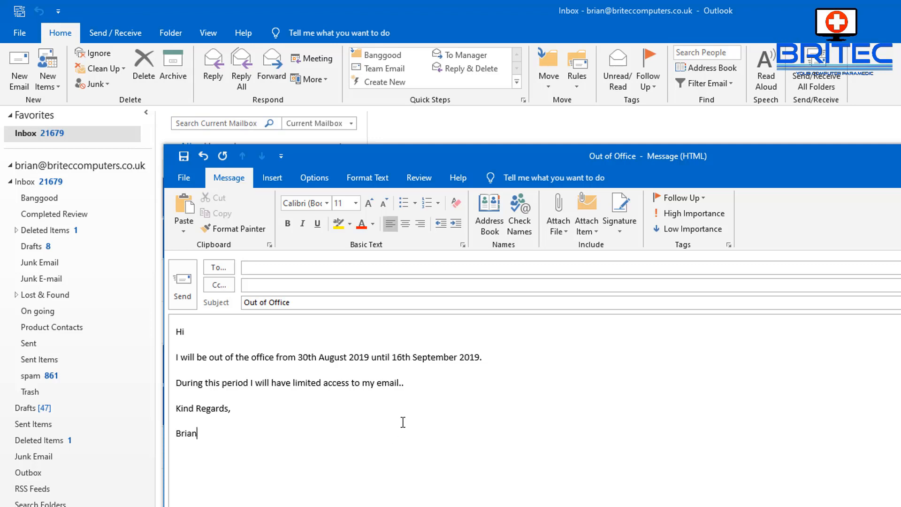
mouse_move(302, 412)
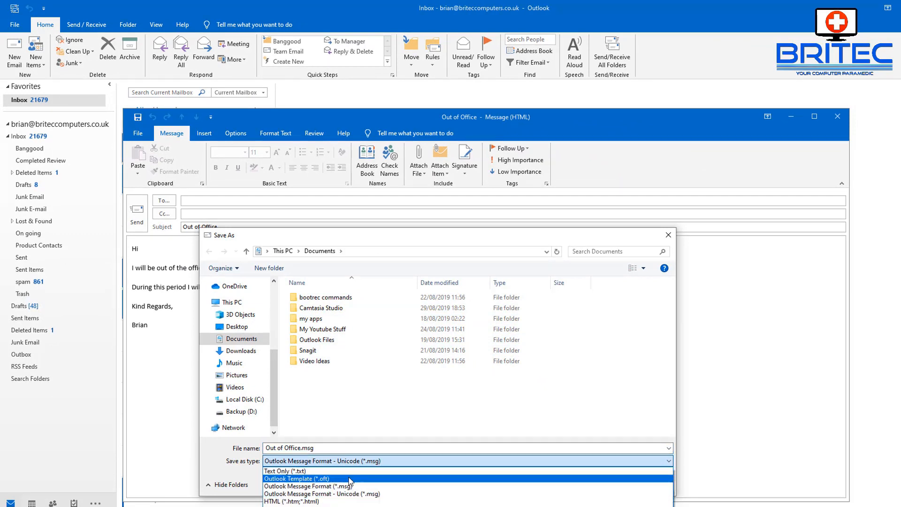
Step: Save the message as Outlook Template 'Out of Office.oft'
left_click(297, 478)
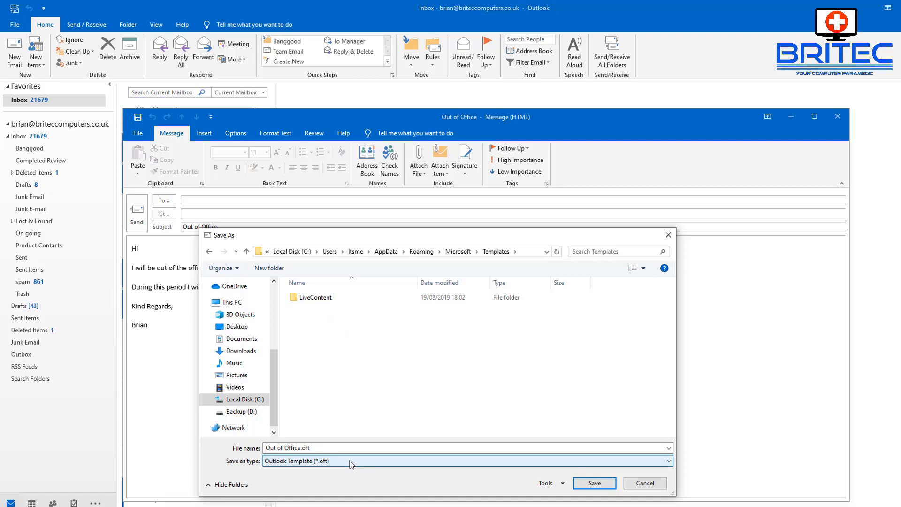
mouse_move(471, 471)
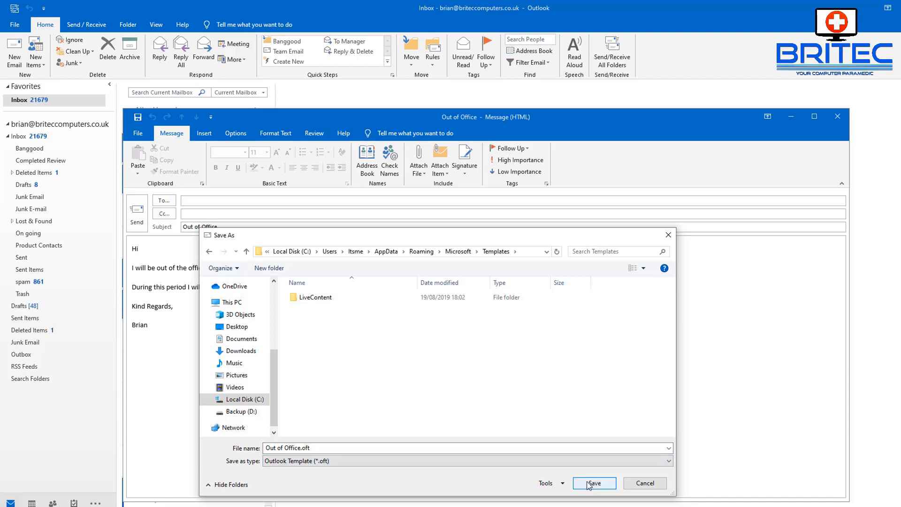
left_click(594, 483)
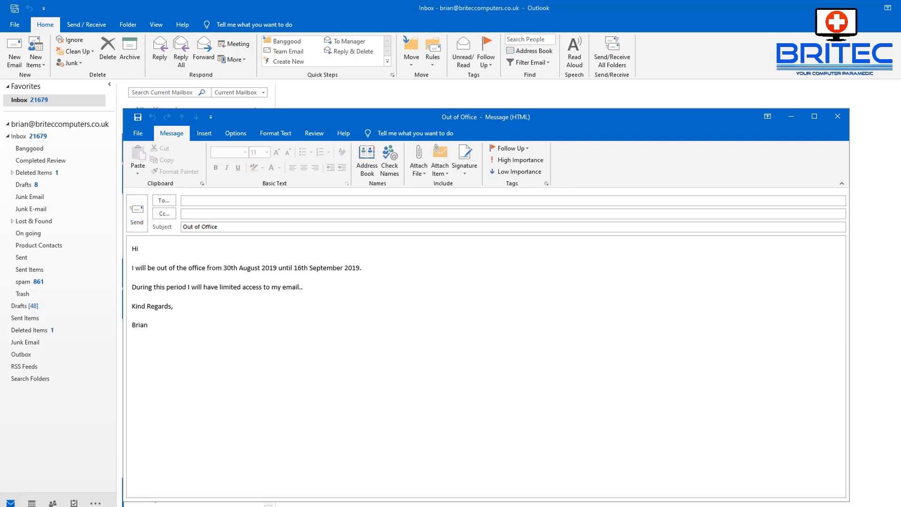
Step: Close the message window and decline keeping the draft
left_click(837, 116)
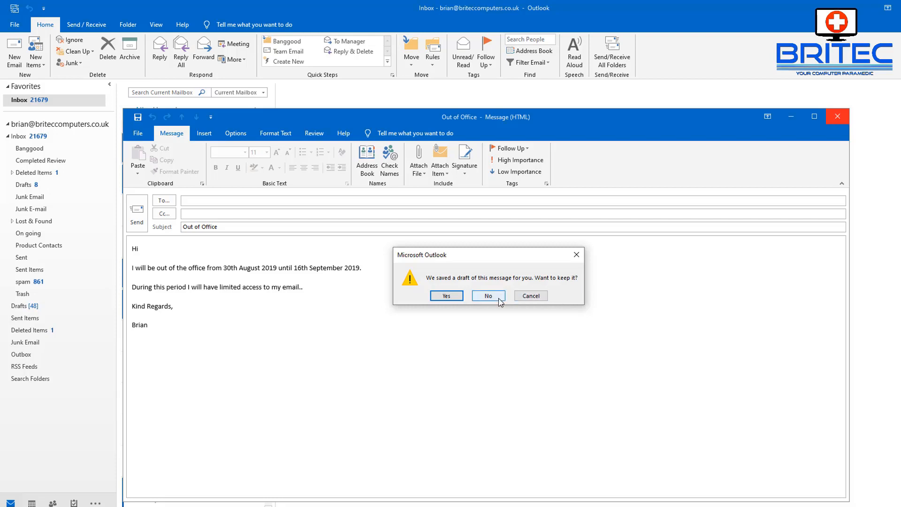
left_click(488, 295)
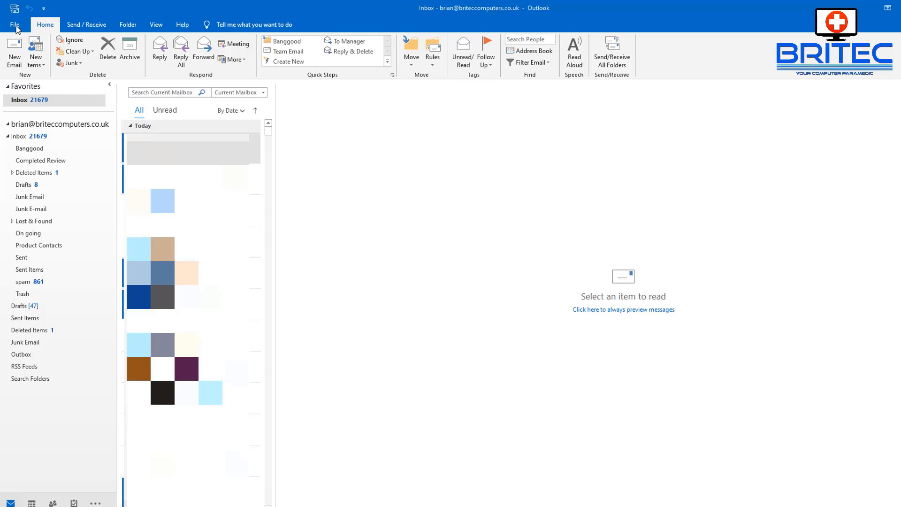
Step: Start a new rule from File > Info > Manage Rules & Alerts
left_click(14, 24)
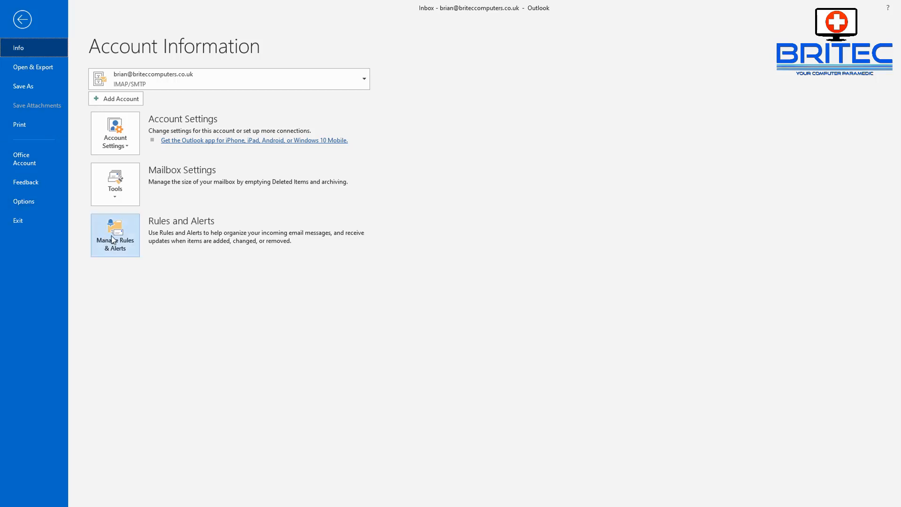
left_click(115, 235)
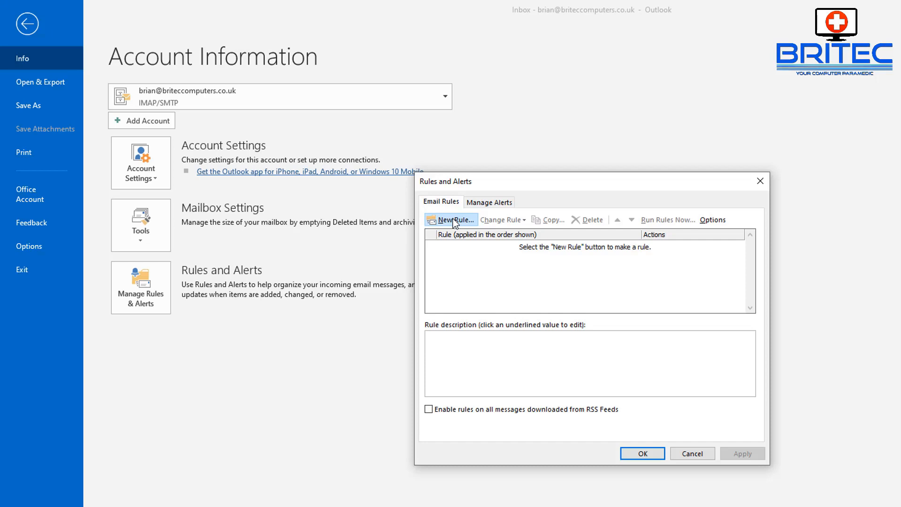
left_click(452, 219)
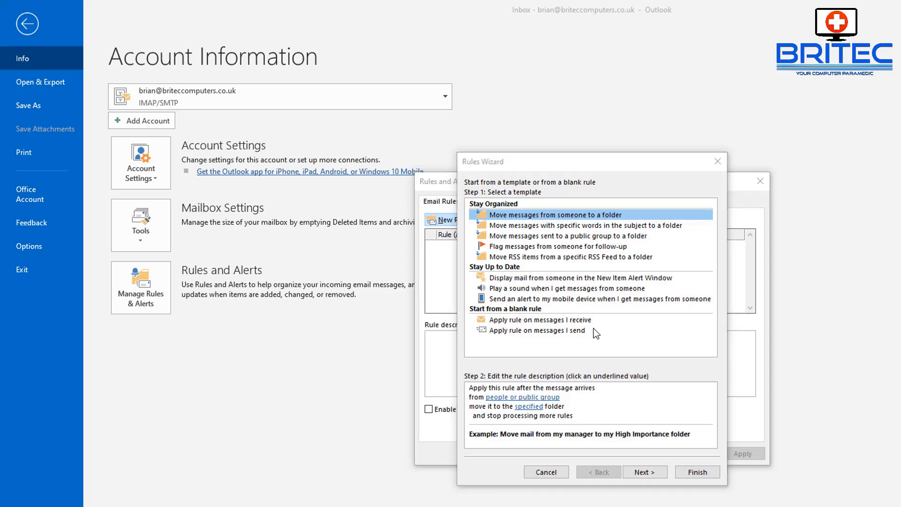
Step: Apply the rule to received messages where my name is in the To box
left_click(536, 320)
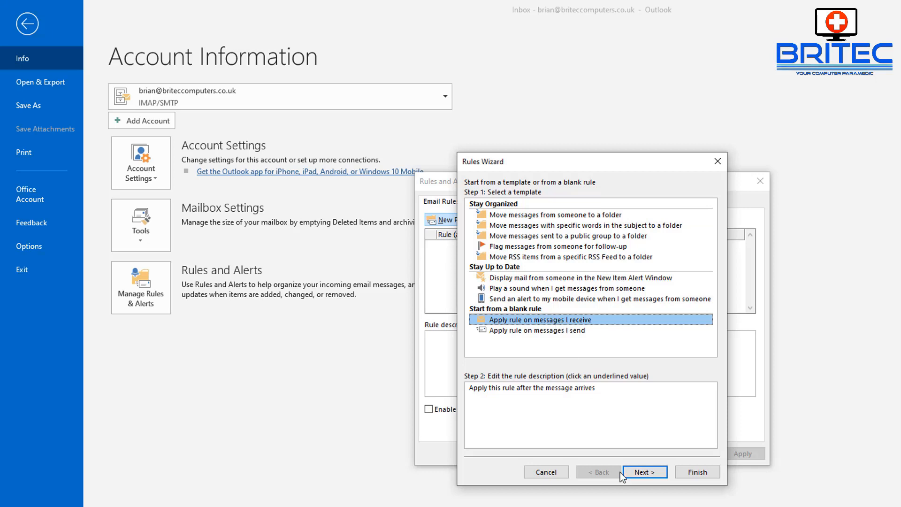
left_click(644, 472)
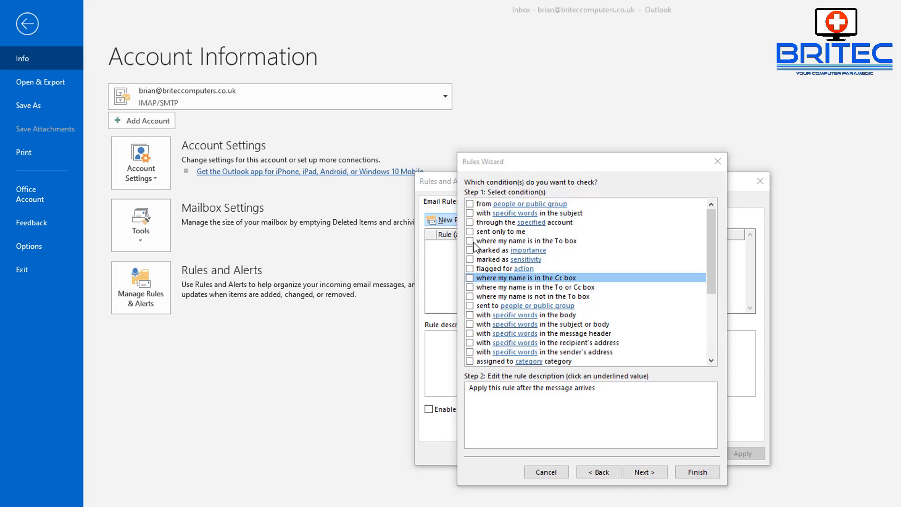
left_click(471, 241)
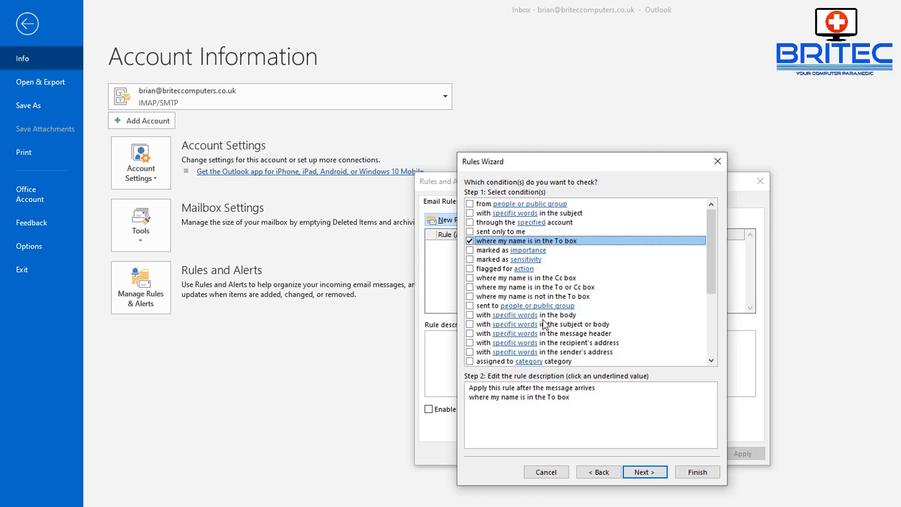
mouse_move(734, 460)
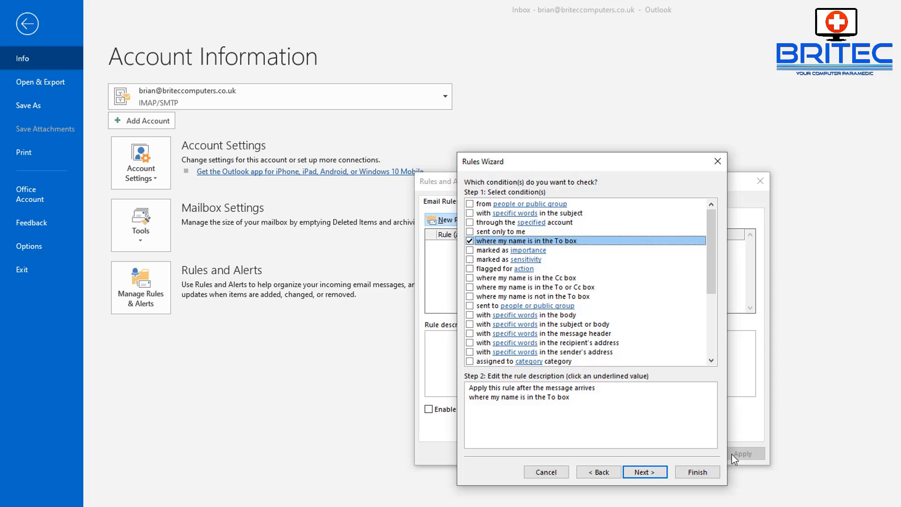
left_click(644, 472)
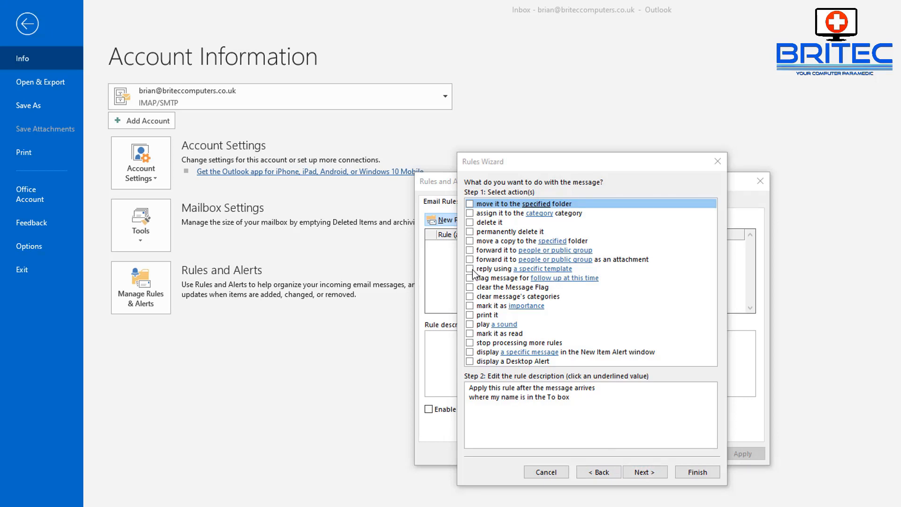
Step: Choose 'reply using a specific template' as the rule action
left_click(469, 269)
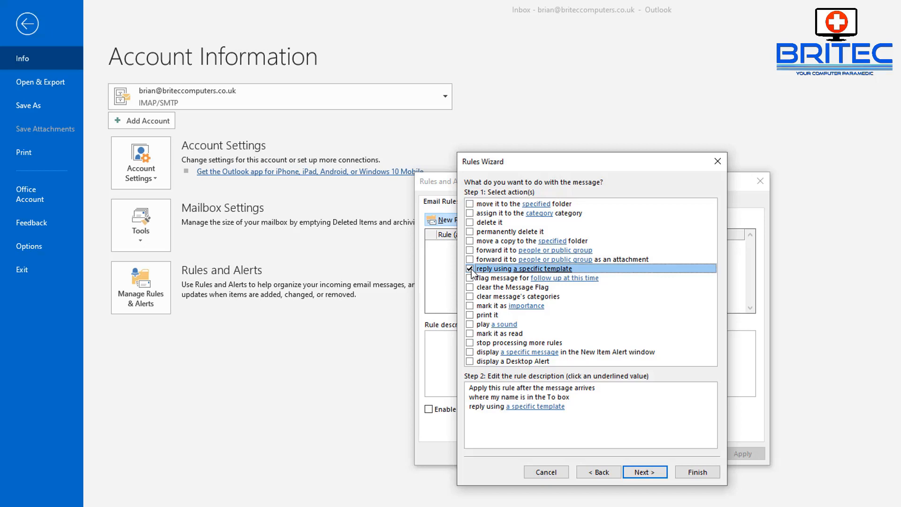
mouse_move(509, 379)
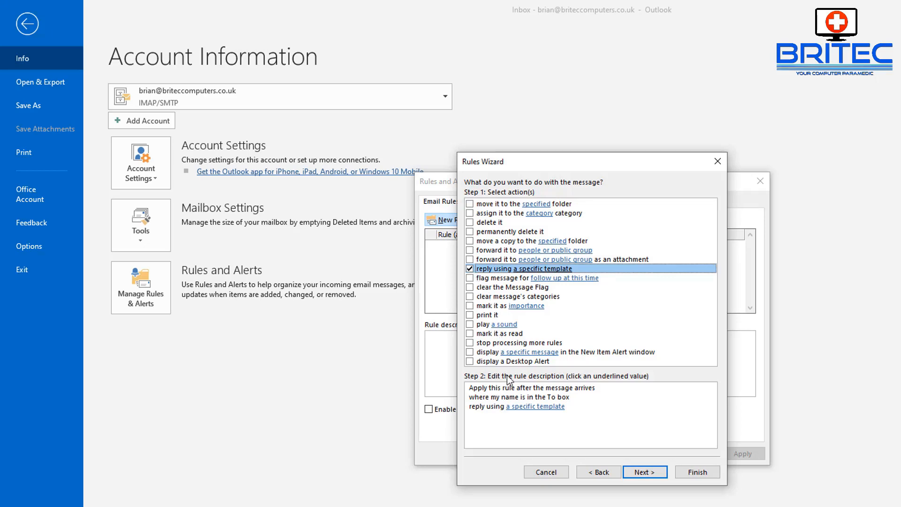
left_click(533, 407)
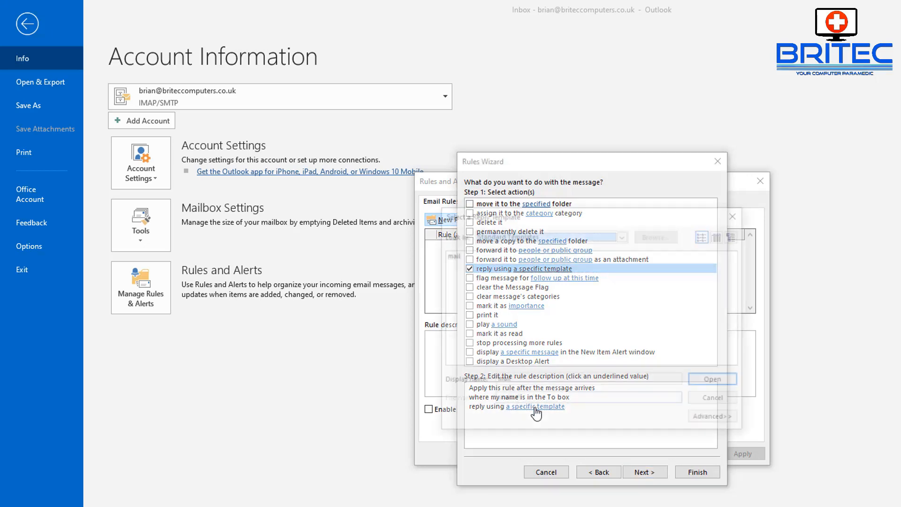
left_click(525, 406)
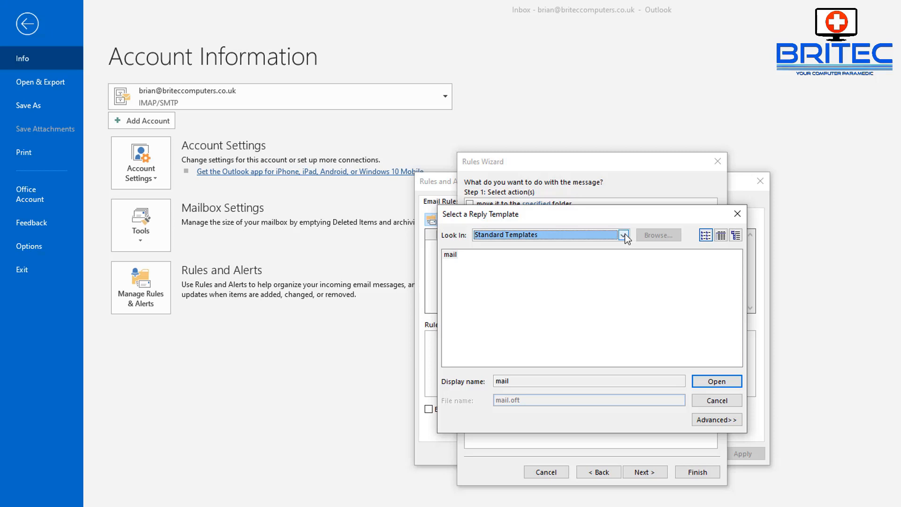
Step: Pick the Out of Office template from User Templates in File System
left_click(624, 234)
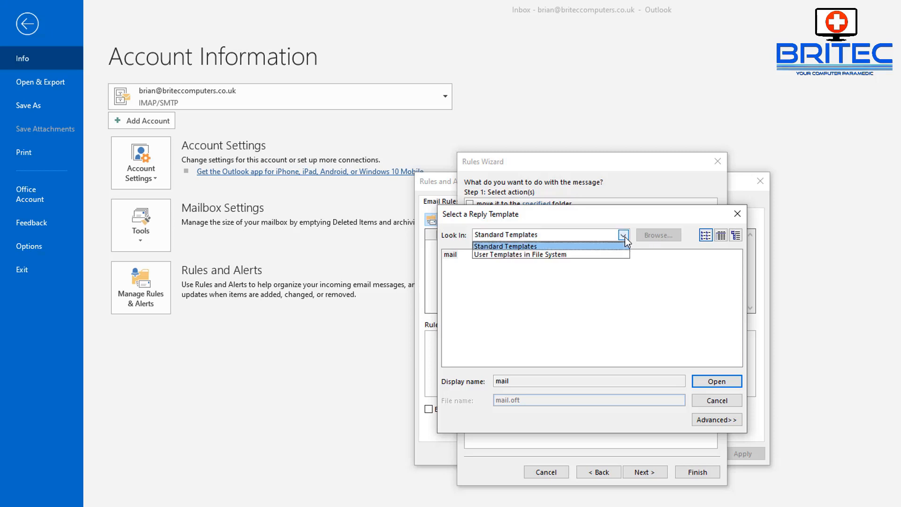
left_click(536, 254)
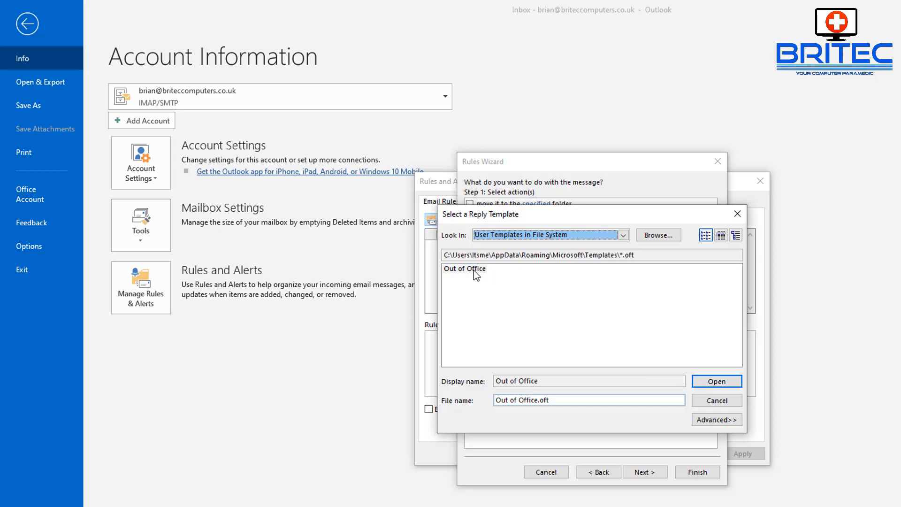
left_click(464, 269)
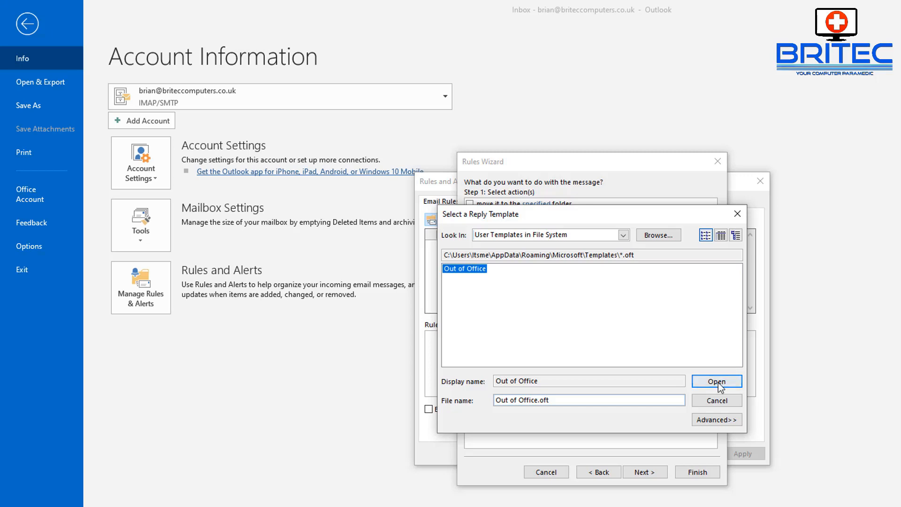
left_click(717, 382)
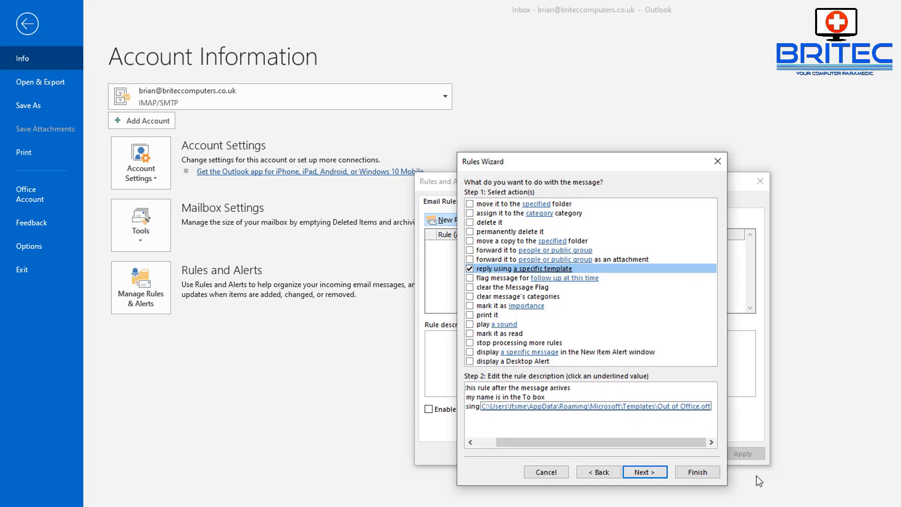
Step: Add the exception 'except if it is an automatic reply' and advance to final setup
left_click(644, 471)
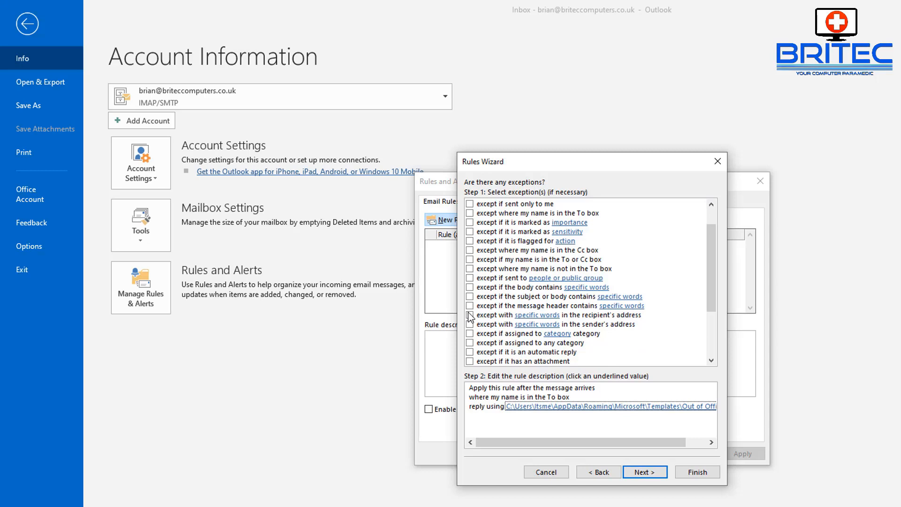
left_click(471, 352)
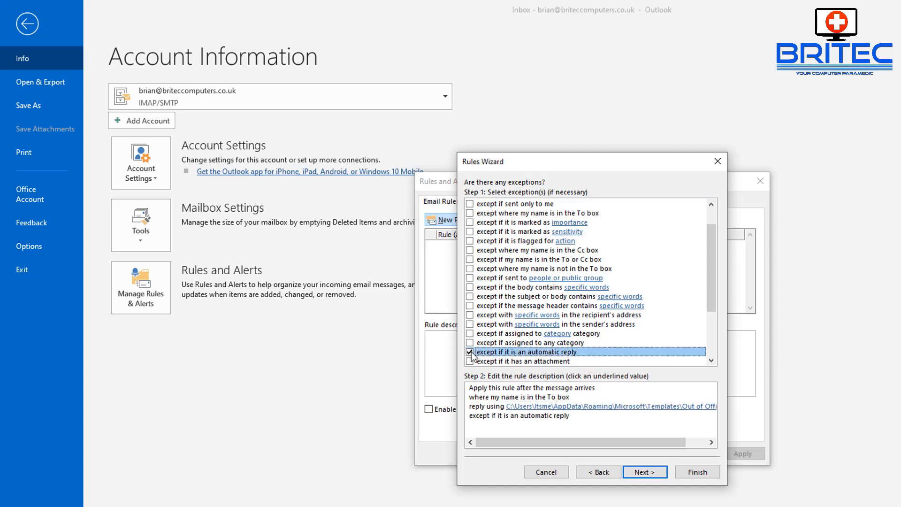
mouse_move(648, 359)
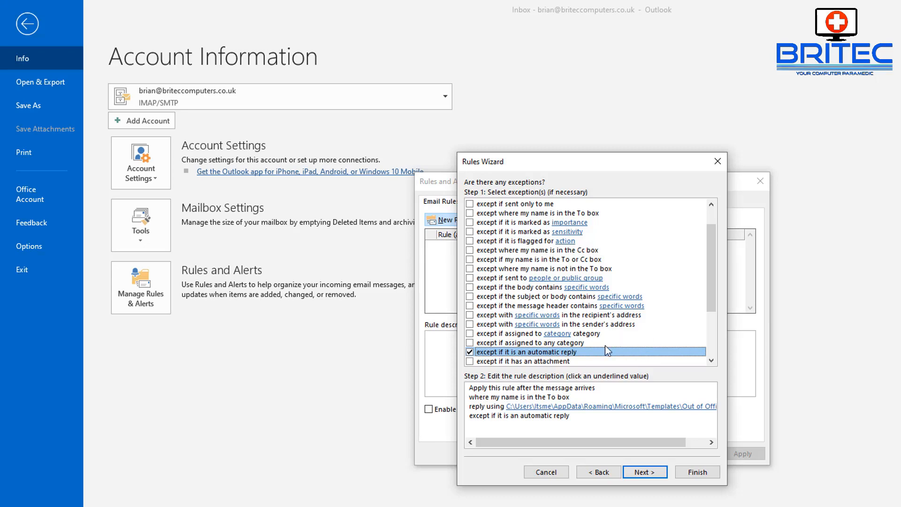
scroll("down", 3)
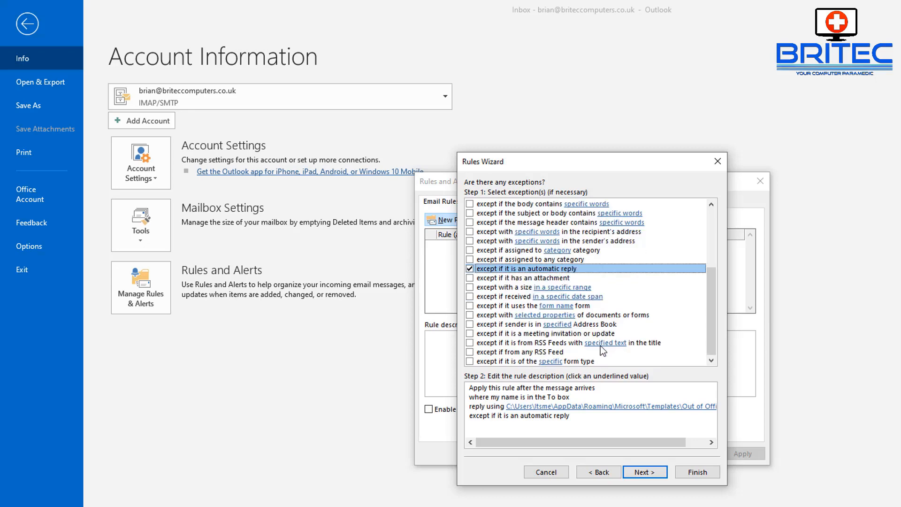
left_click(644, 472)
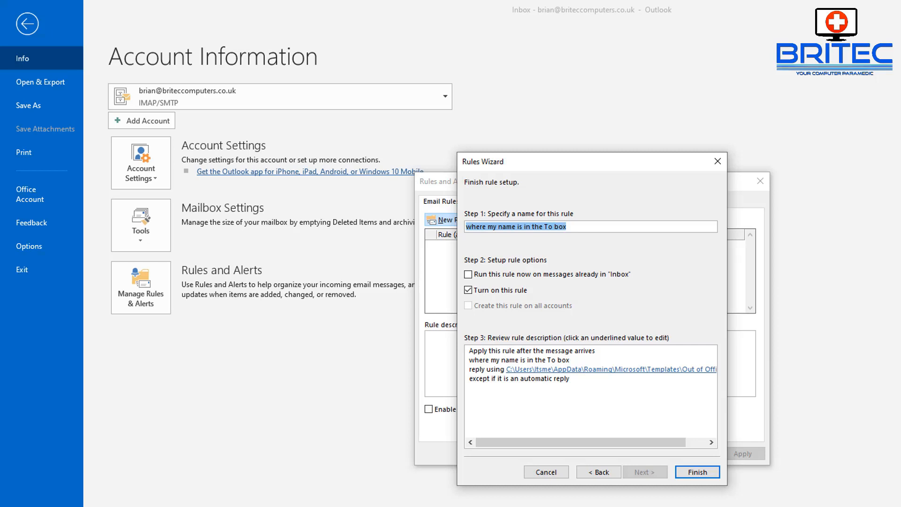
mouse_move(838, 343)
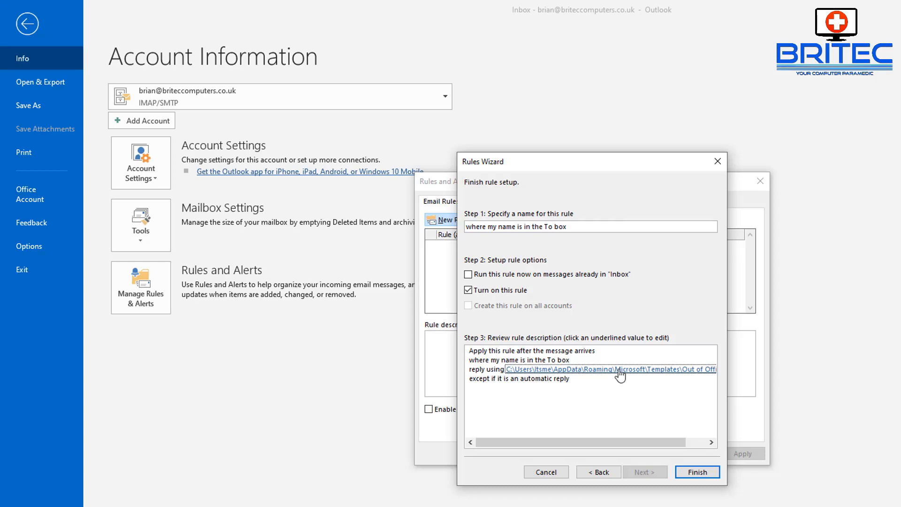
mouse_move(551, 303)
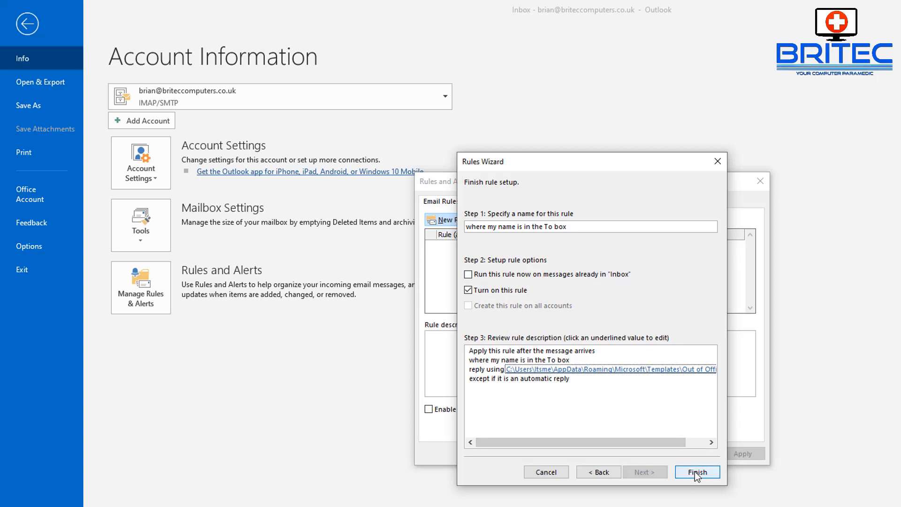
Step: Finish the rule with 'Turn on this rule' ticked and confirm Rules and Alerts
left_click(697, 472)
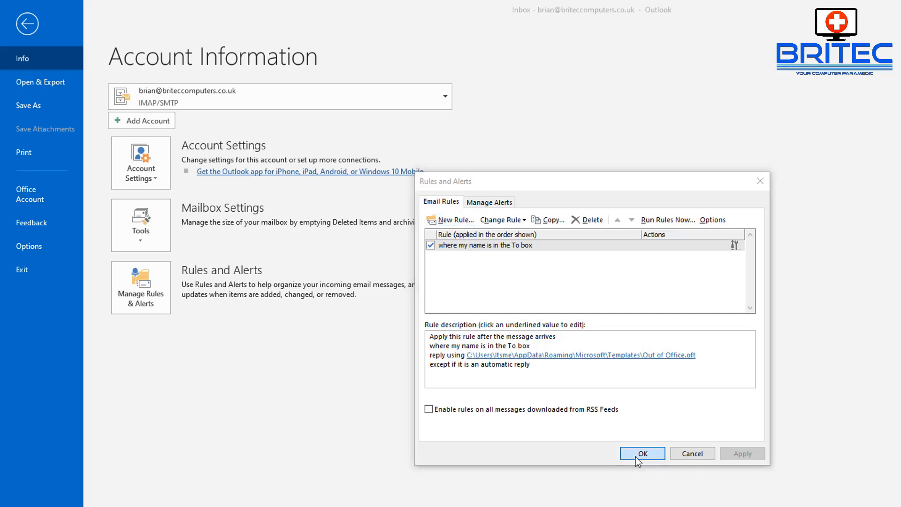
left_click(642, 453)
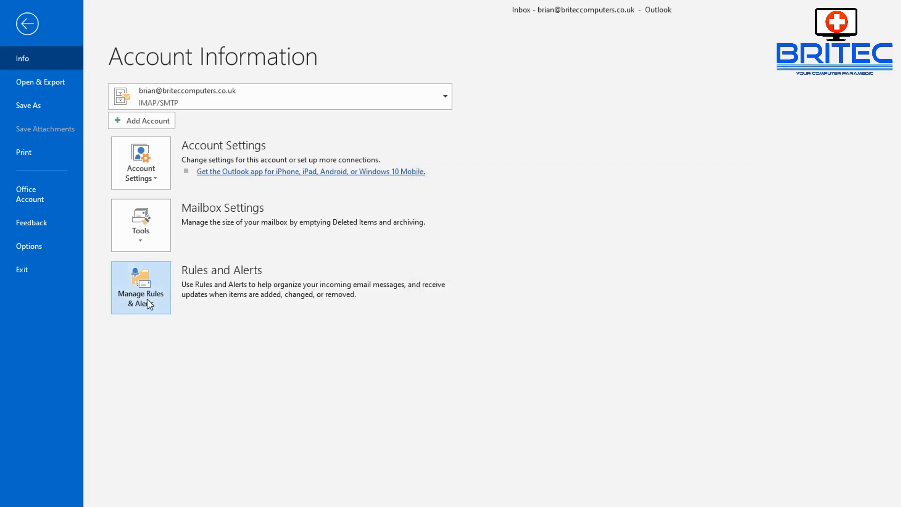
Step: Reopen Rules and Alerts, tick the Out of Office reply rule, and confirm with OK
left_click(140, 288)
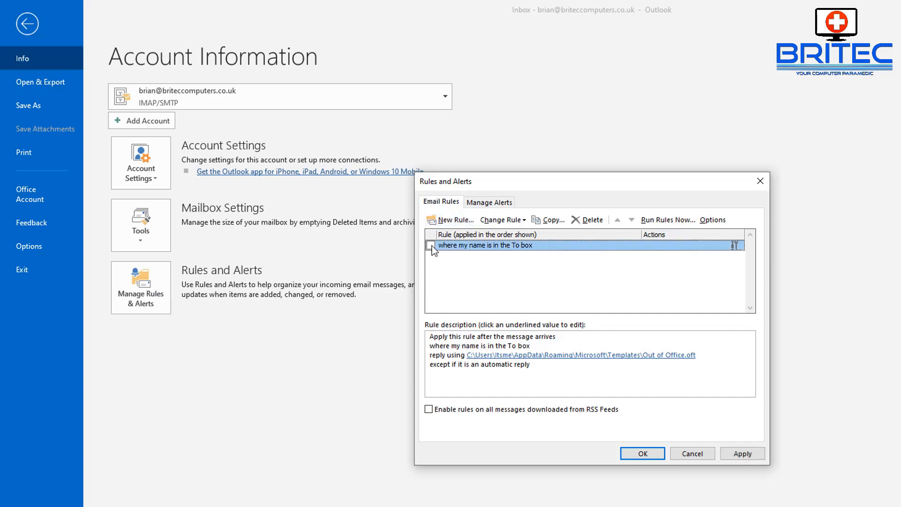
left_click(431, 245)
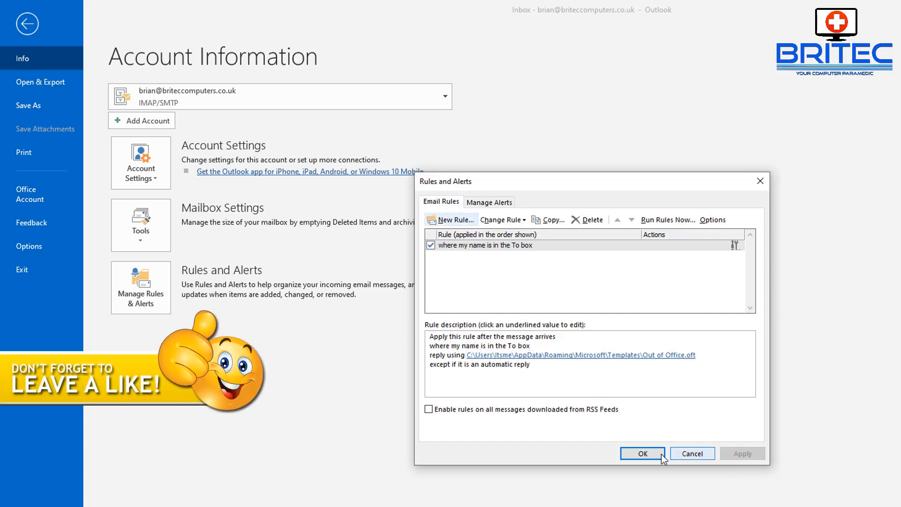
left_click(643, 454)
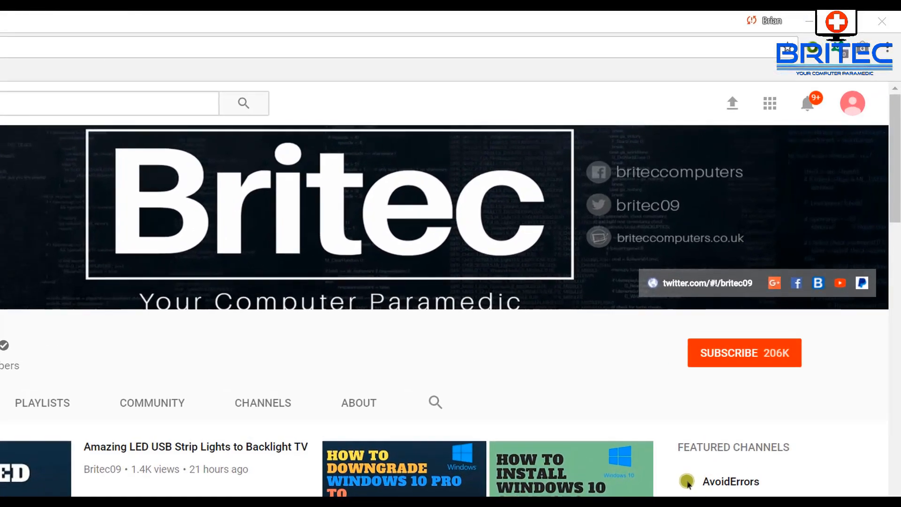
mouse_move(795, 402)
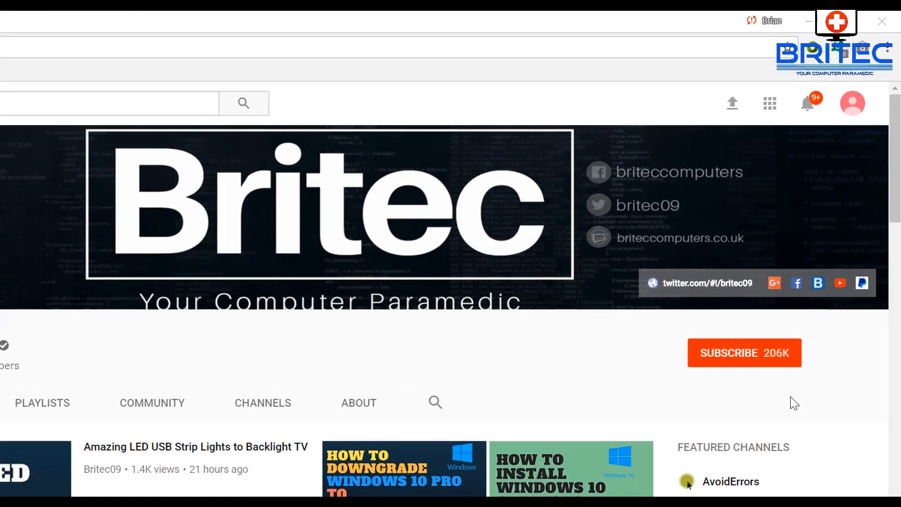
Step: Subscribe to the Britec channel on YouTube, bringing it to 206K subscribers
left_click(744, 352)
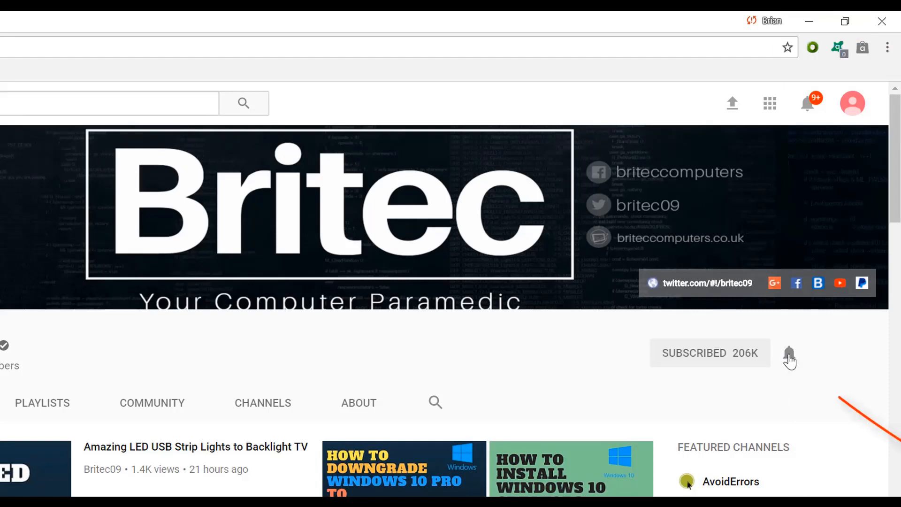